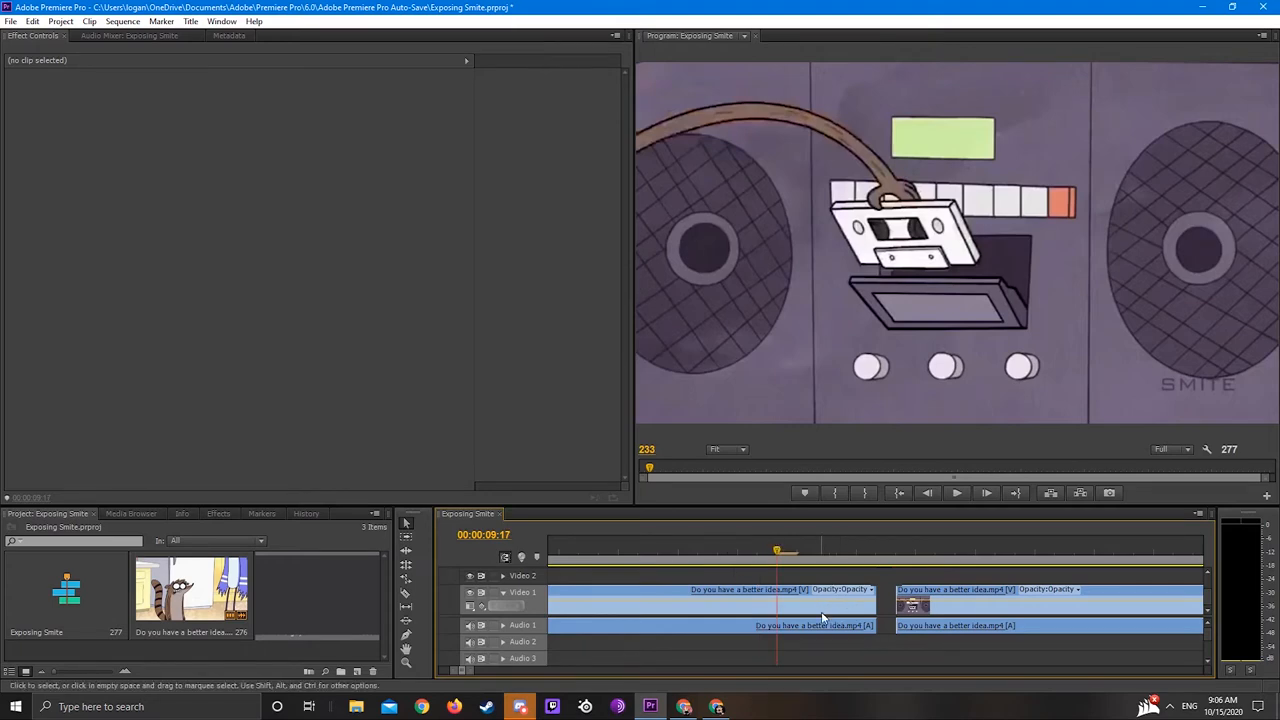
{"action": "mouse_move", "coordinate": [643, 538]}
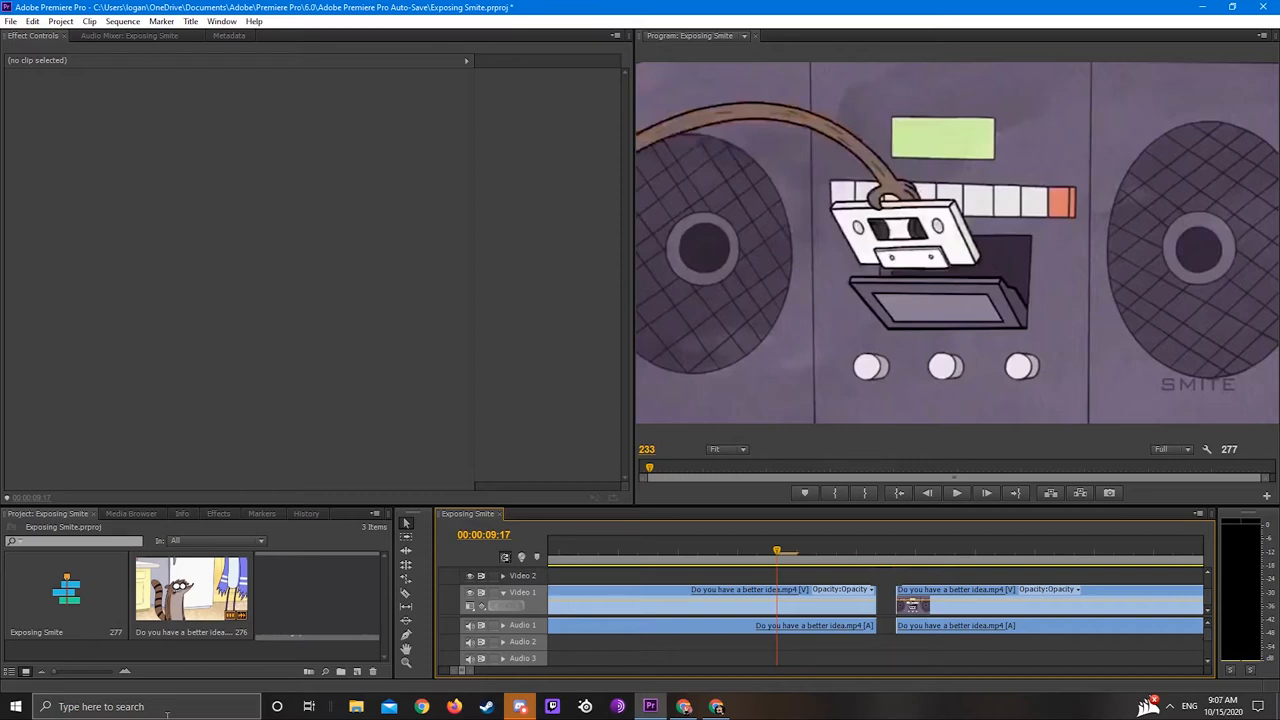
{"action": "mouse_move", "coordinate": [956, 492]}
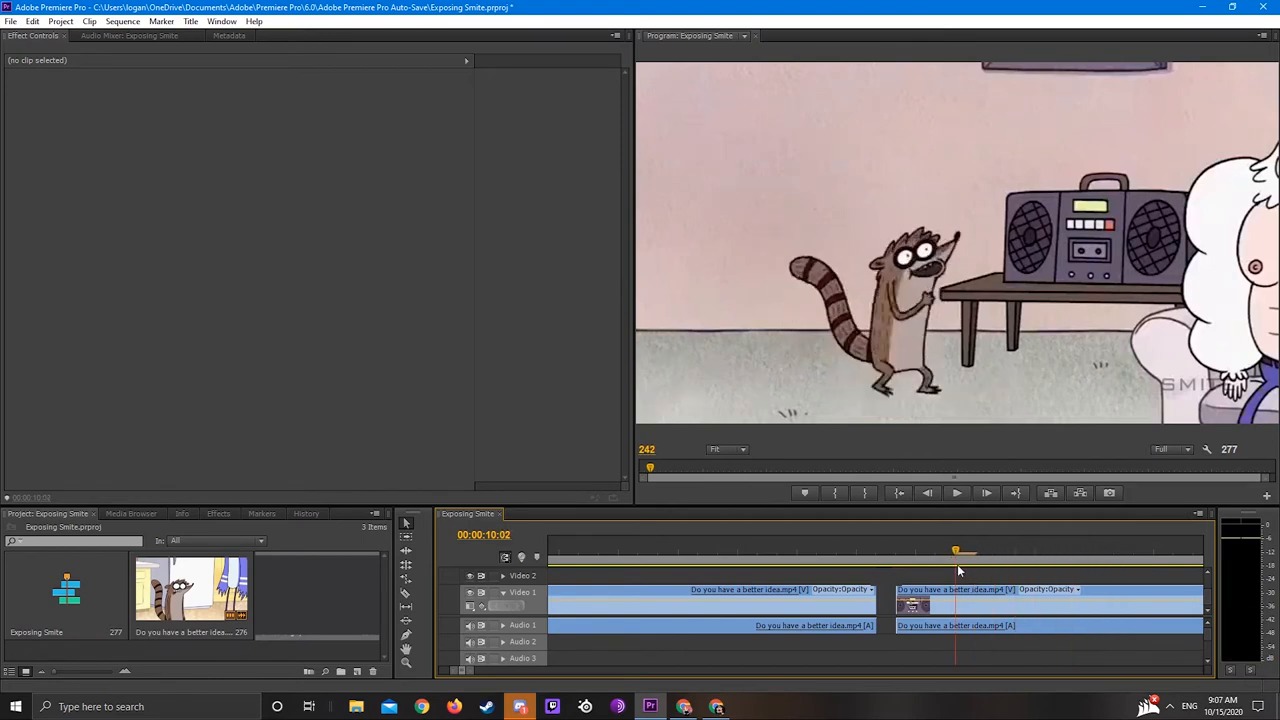
Step the playhead back two frames to reveal the black card with white text
{"action": "left_click", "coordinate": [927, 492]}
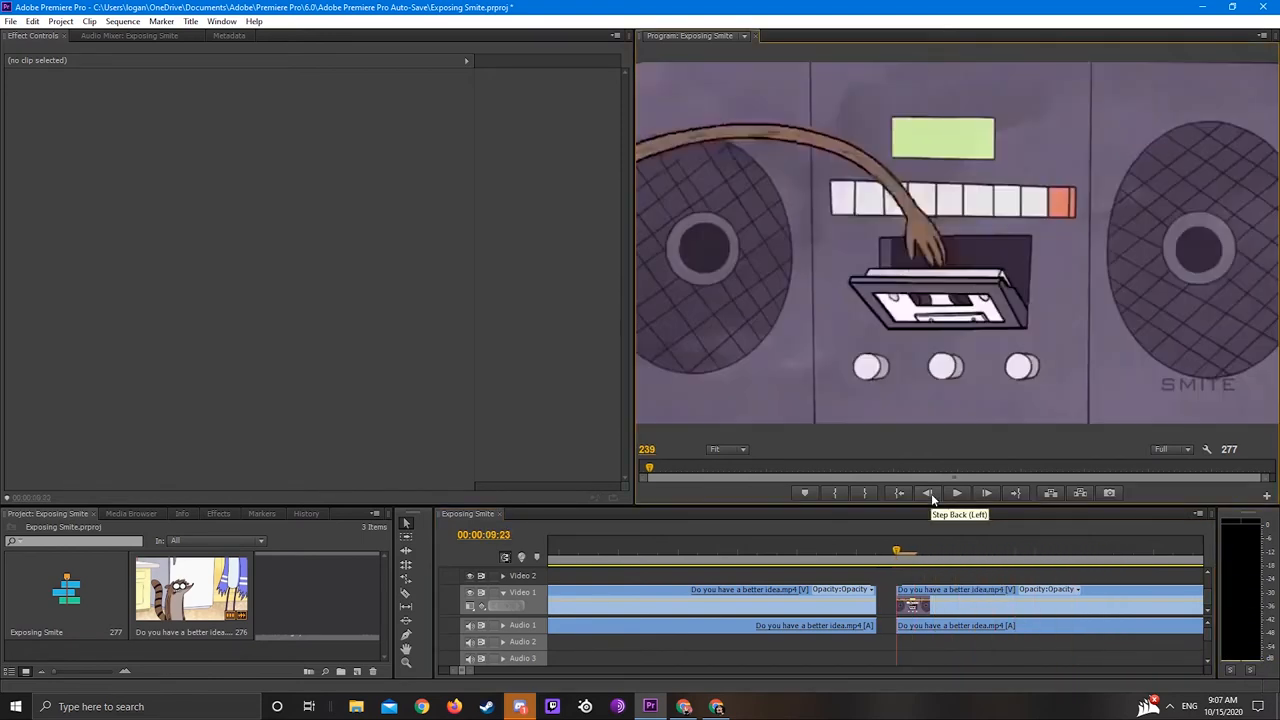
{"action": "left_click", "coordinate": [927, 492]}
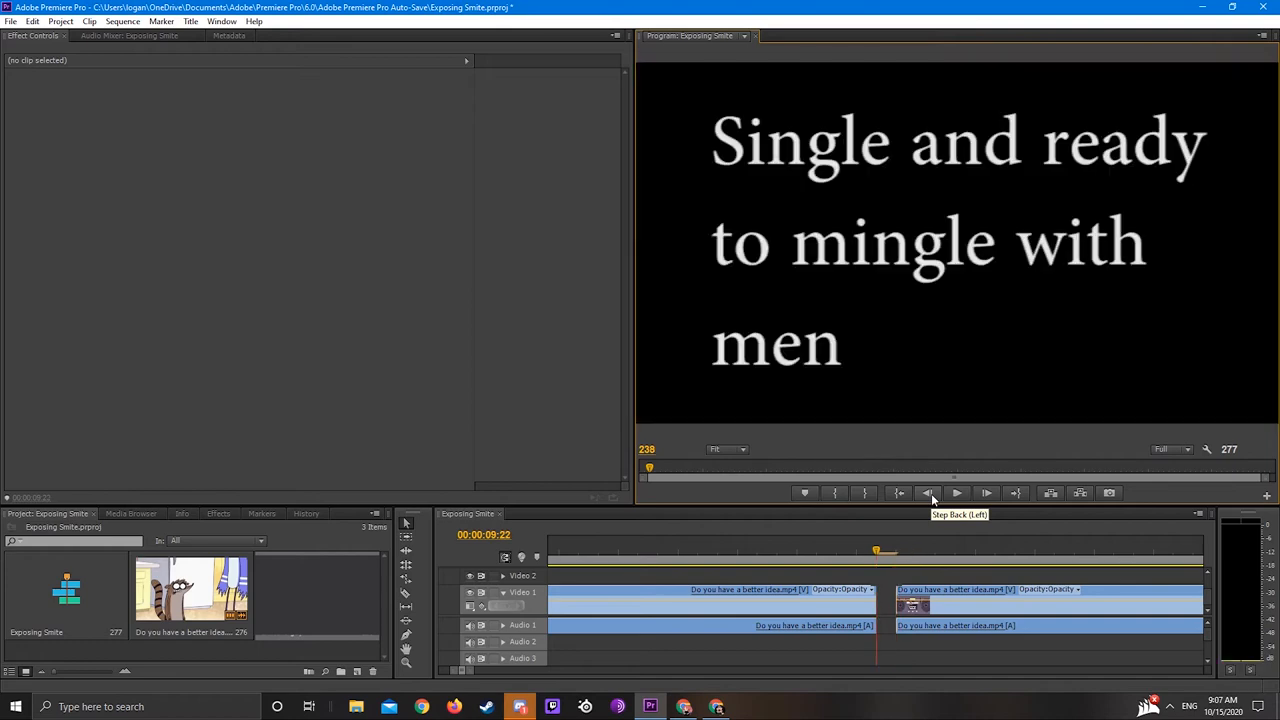
{"action": "mouse_move", "coordinate": [578, 446]}
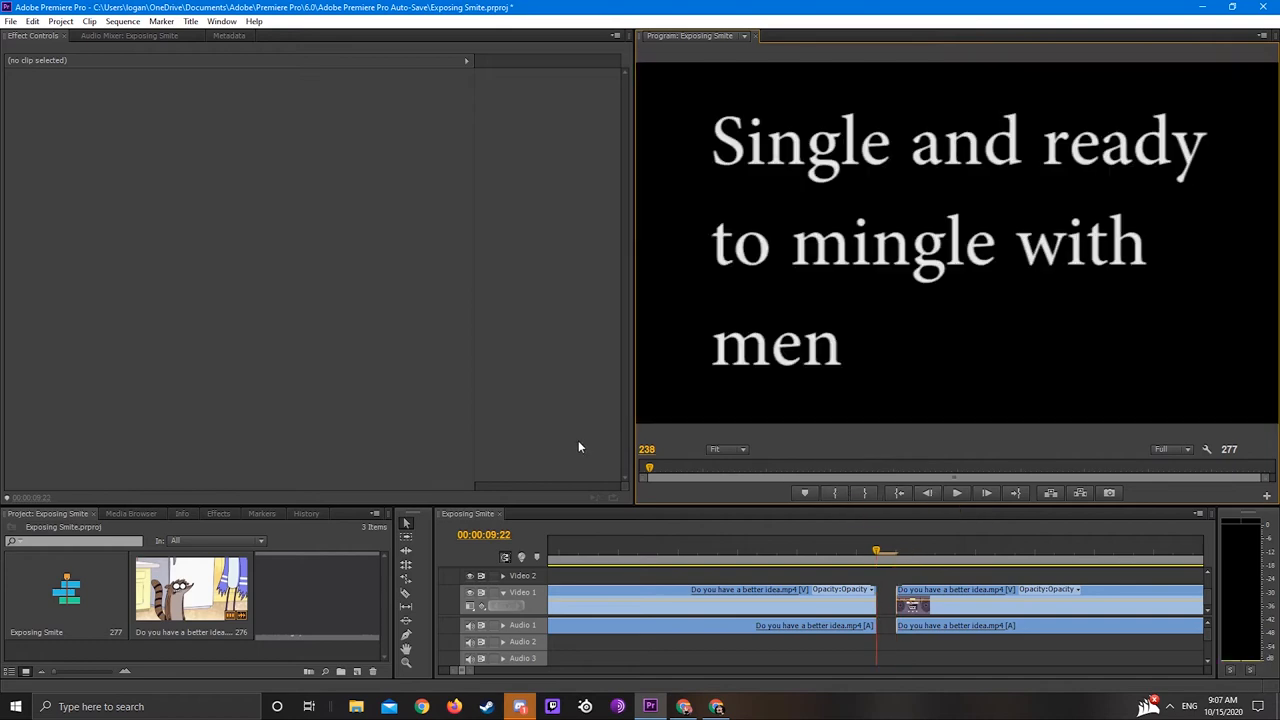